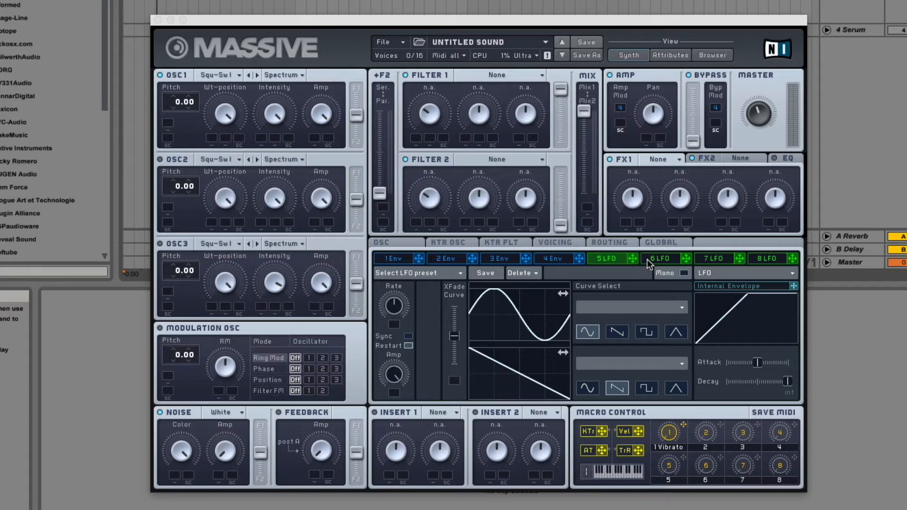
pyautogui.moveTo(744, 288)
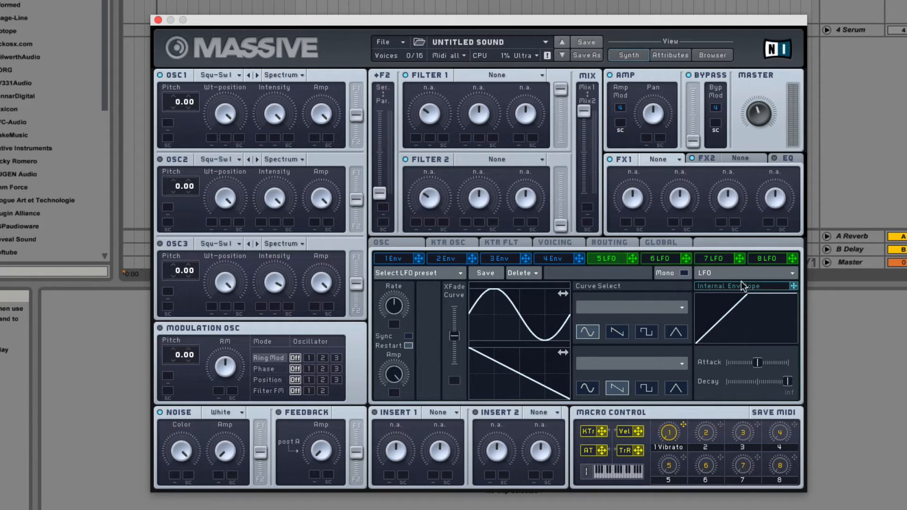
# Switch modulation slot 5 from an LFO to a Performer.
pyautogui.click(606, 259)
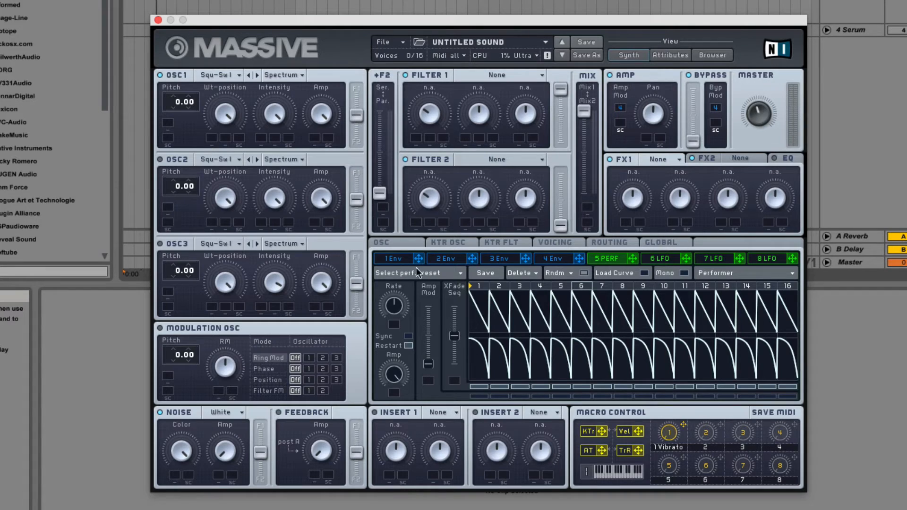
pyautogui.moveTo(586, 268)
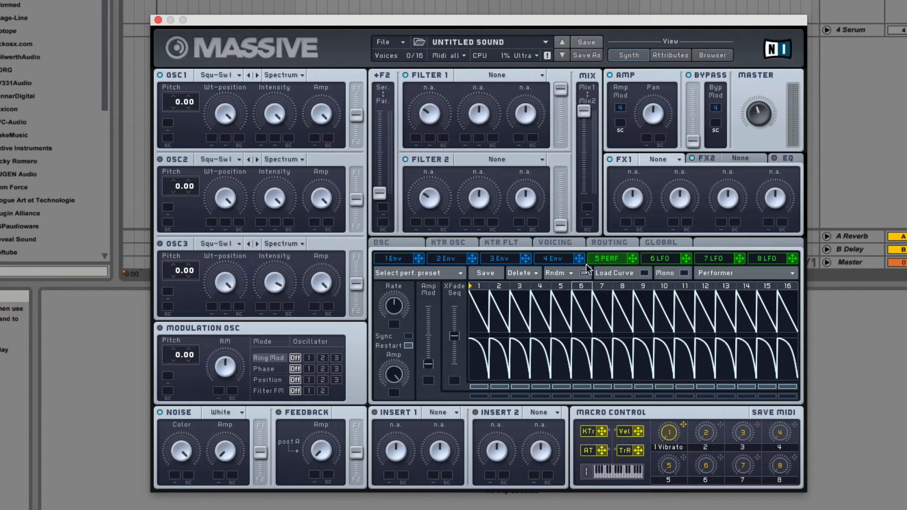
pyautogui.moveTo(681, 278)
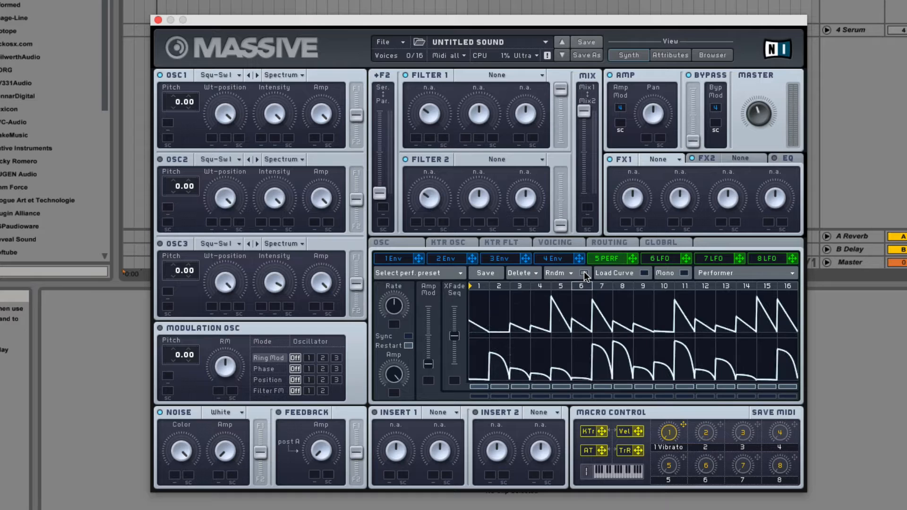
# Randomize the Performer's upper curve row repeatedly from the Rndm options.
pyautogui.click(570, 273)
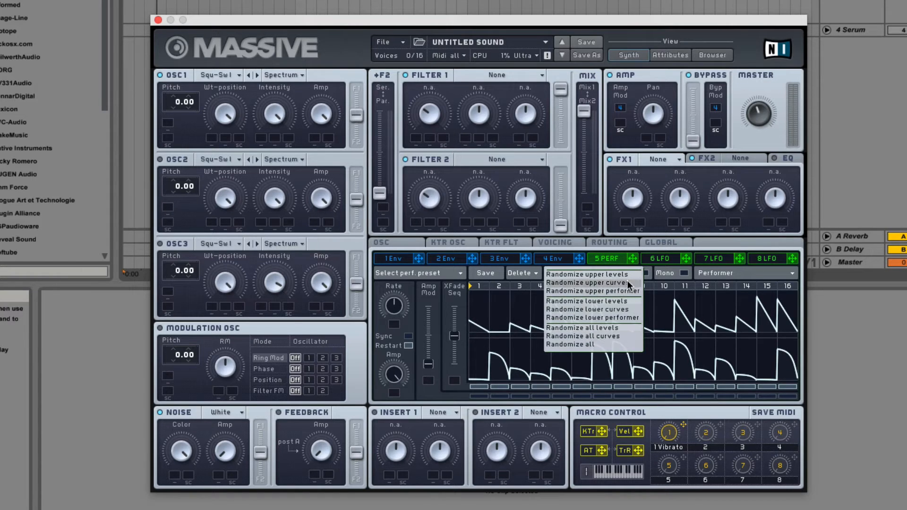
pyautogui.moveTo(593, 283)
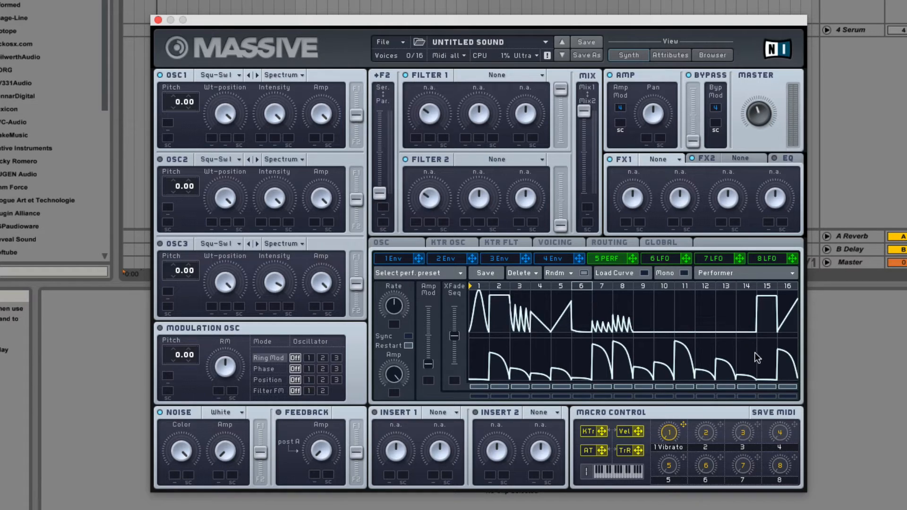
pyautogui.click(556, 259)
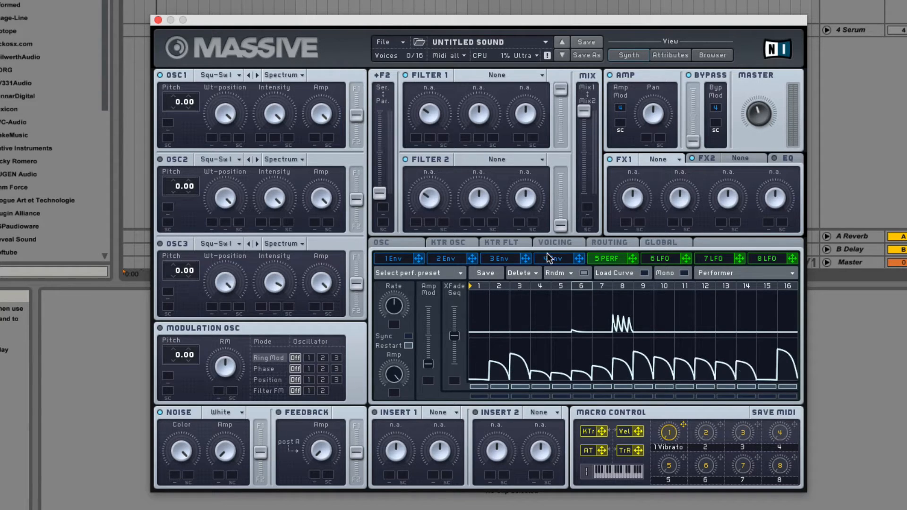
pyautogui.click(615, 273)
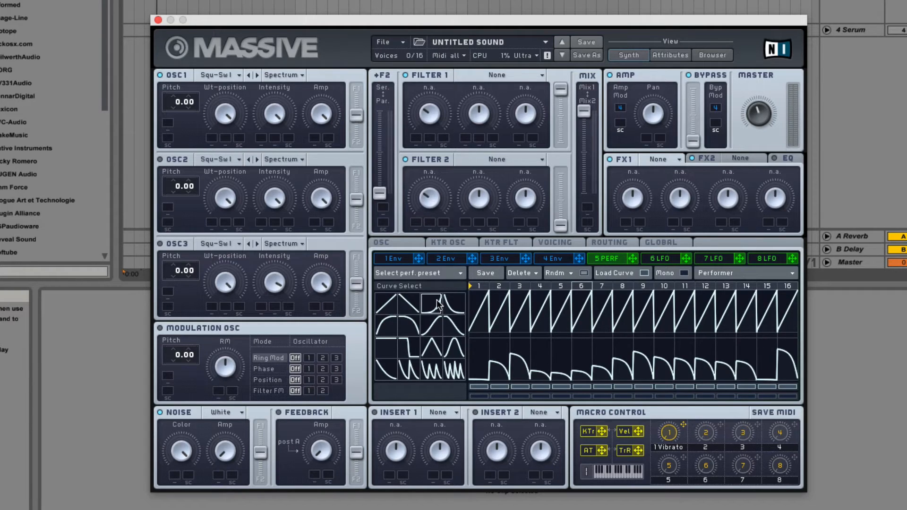
pyautogui.moveTo(582, 268)
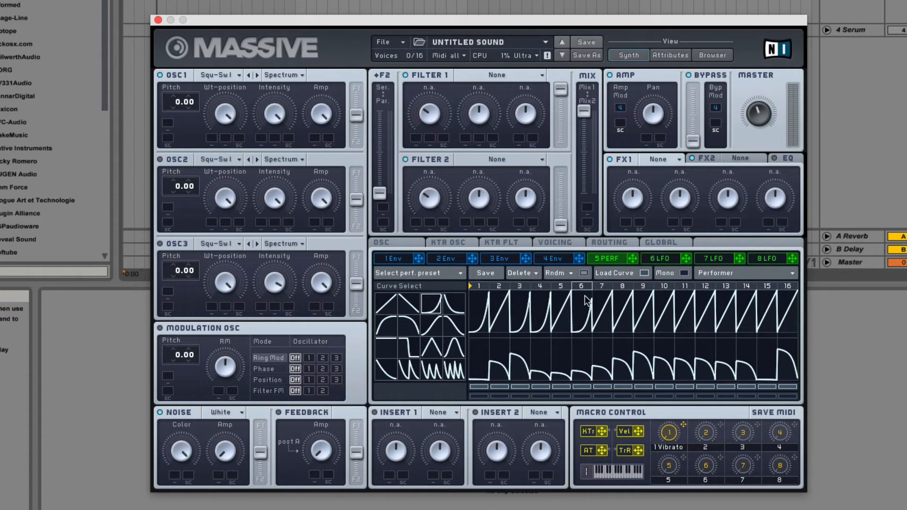
pyautogui.moveTo(492, 306)
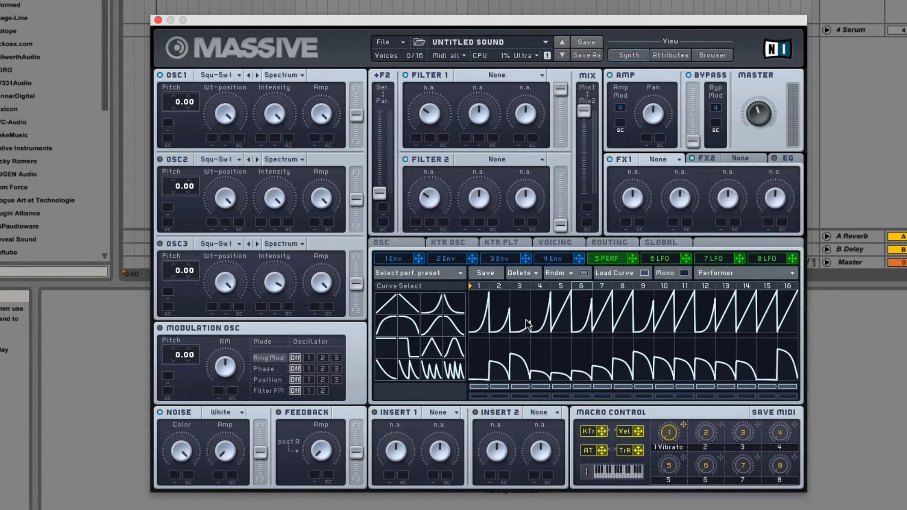
pyautogui.moveTo(566, 314)
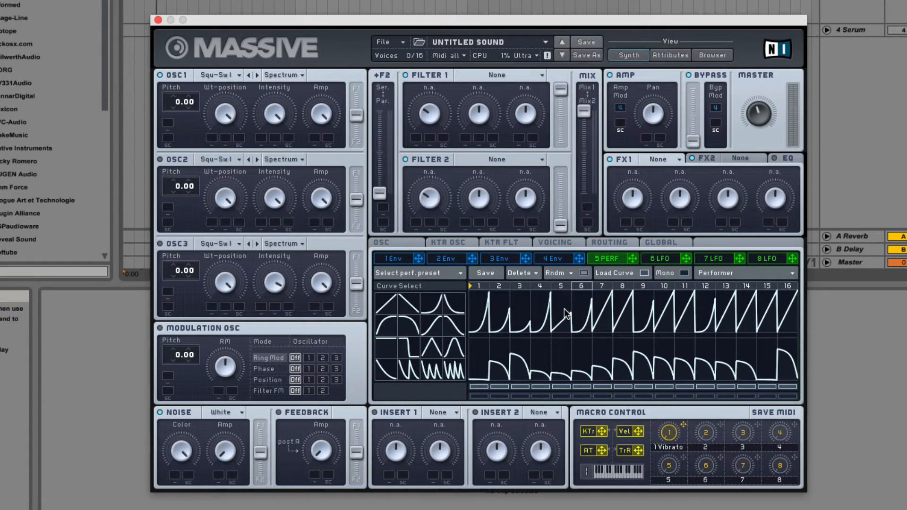
pyautogui.moveTo(466, 326)
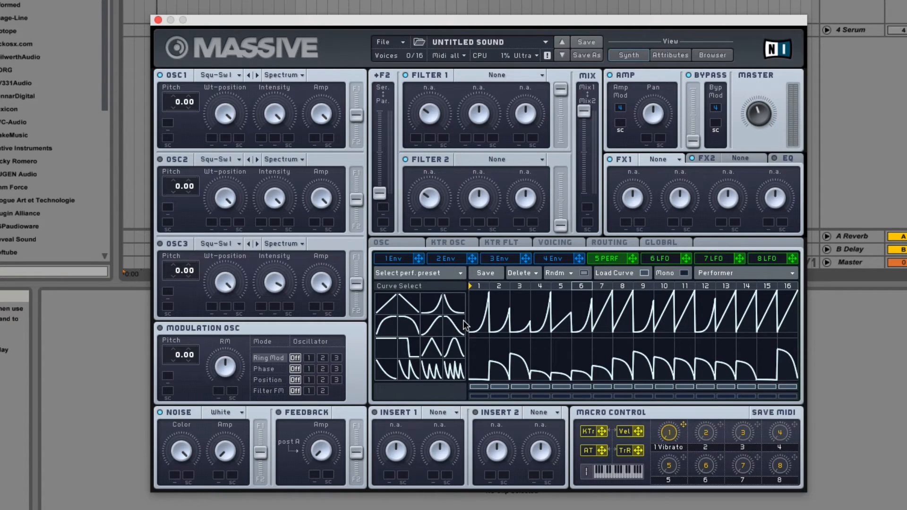
pyautogui.moveTo(470, 294)
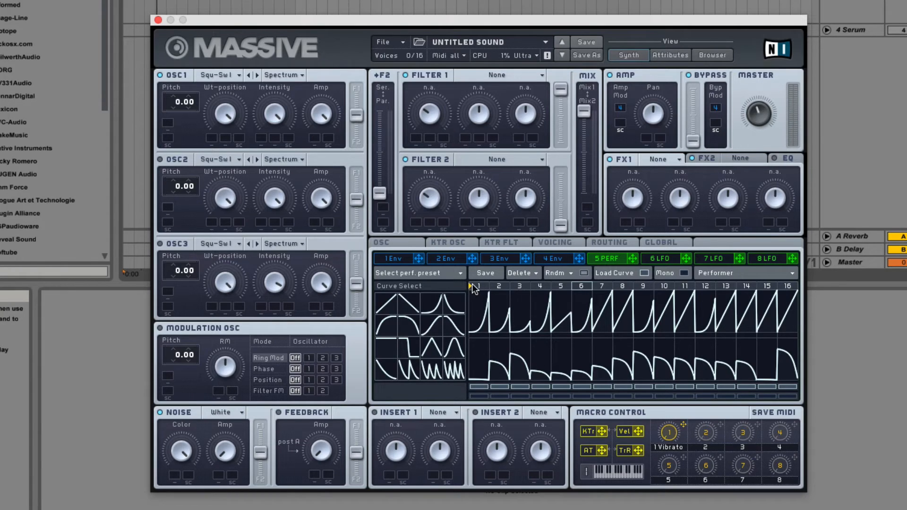
pyautogui.moveTo(564, 297)
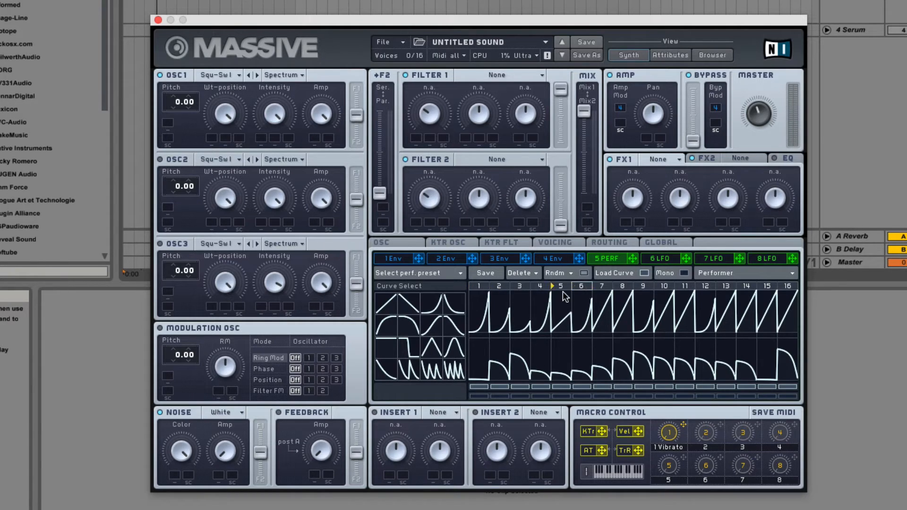
pyautogui.moveTo(634, 258)
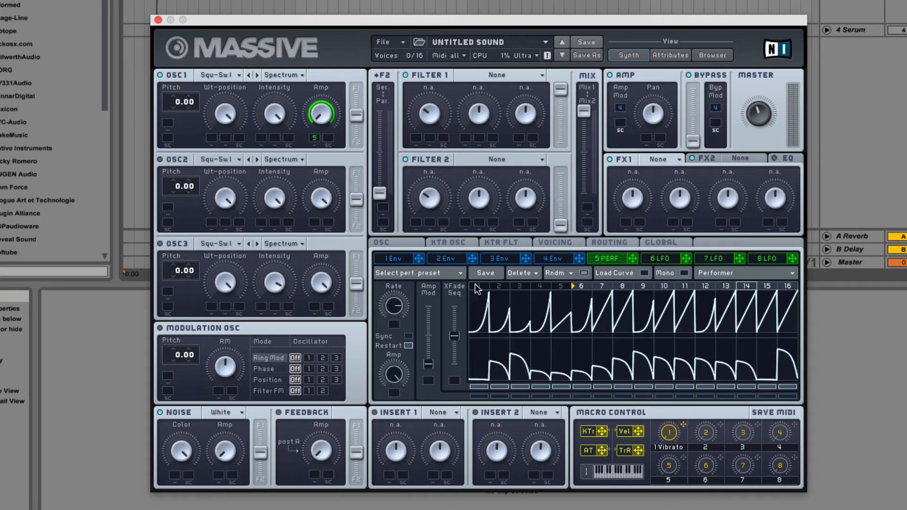
pyautogui.moveTo(576, 290)
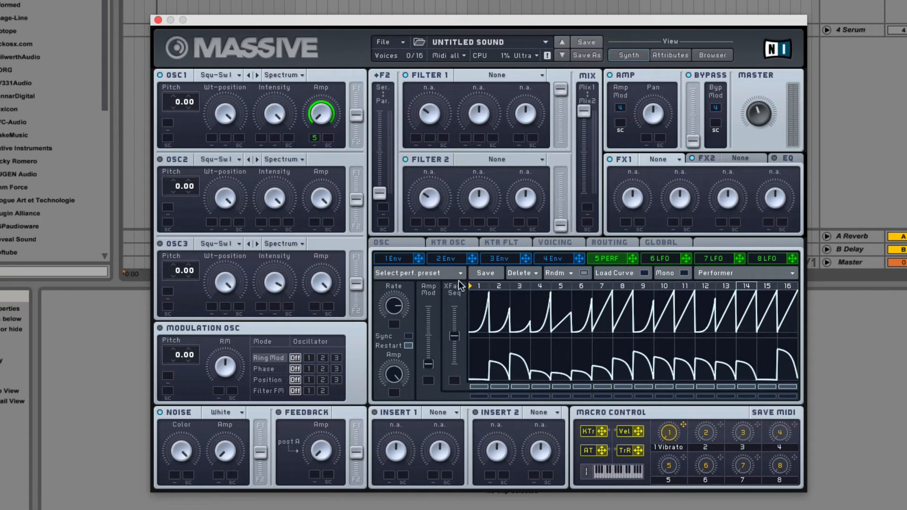
pyautogui.moveTo(449, 330)
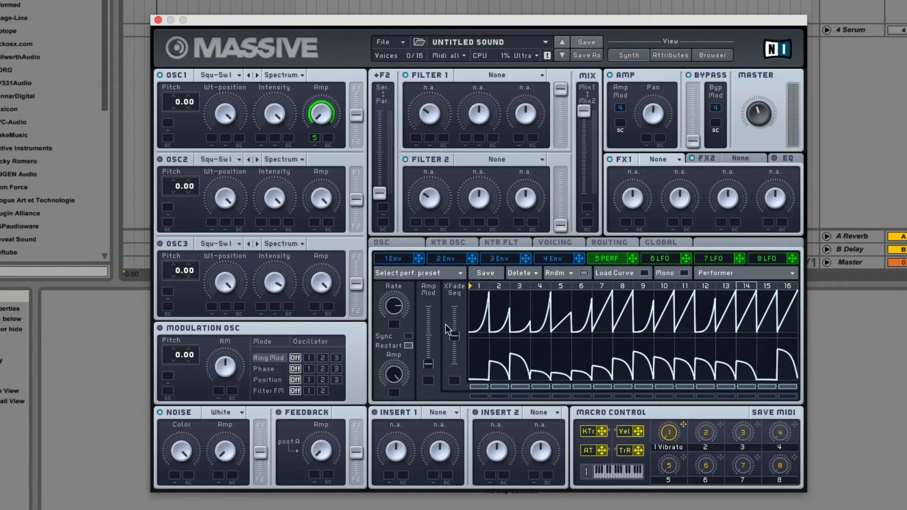
pyautogui.moveTo(447, 327)
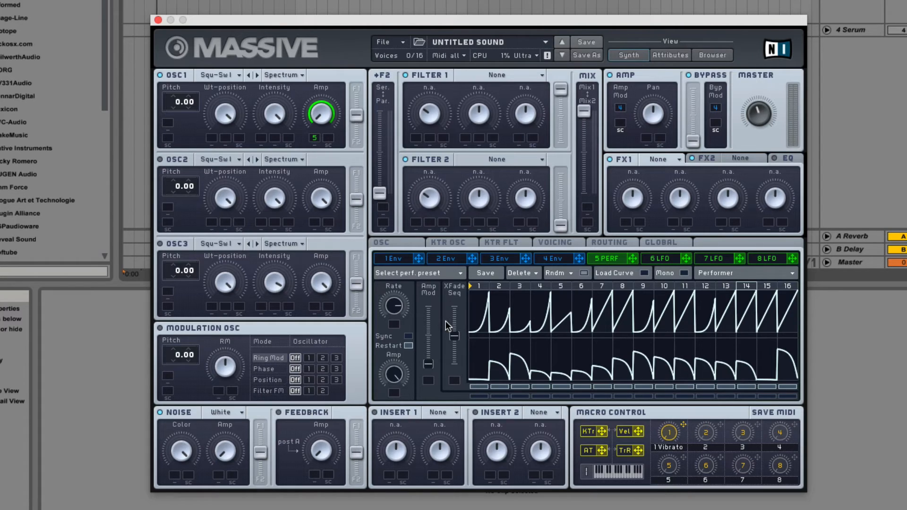
pyautogui.moveTo(420, 318)
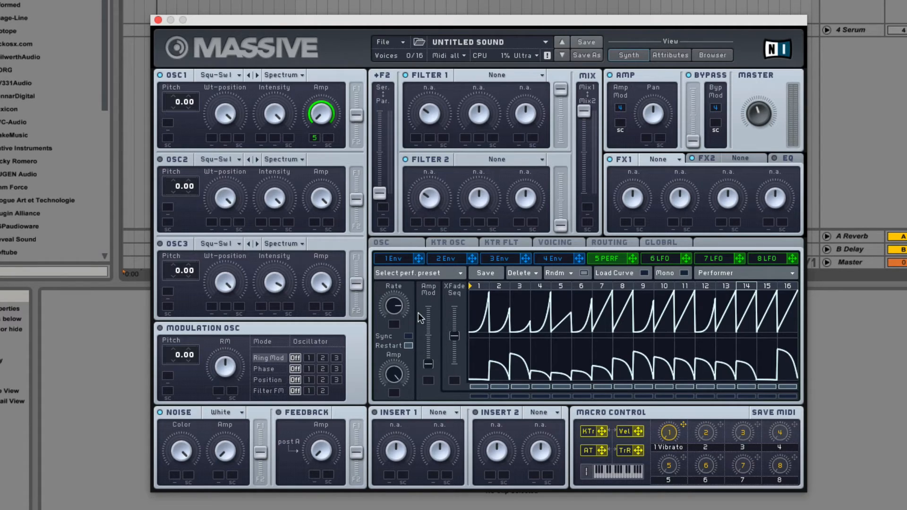
pyautogui.moveTo(481, 402)
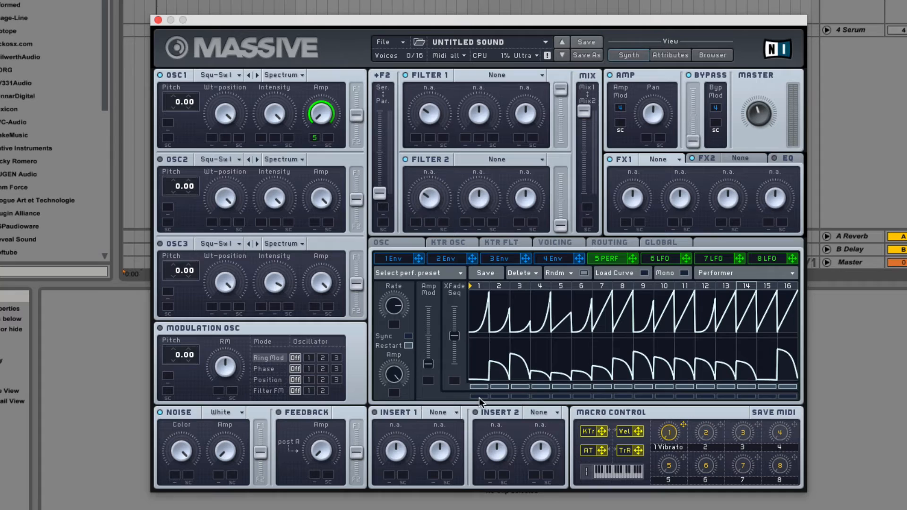
pyautogui.moveTo(602, 405)
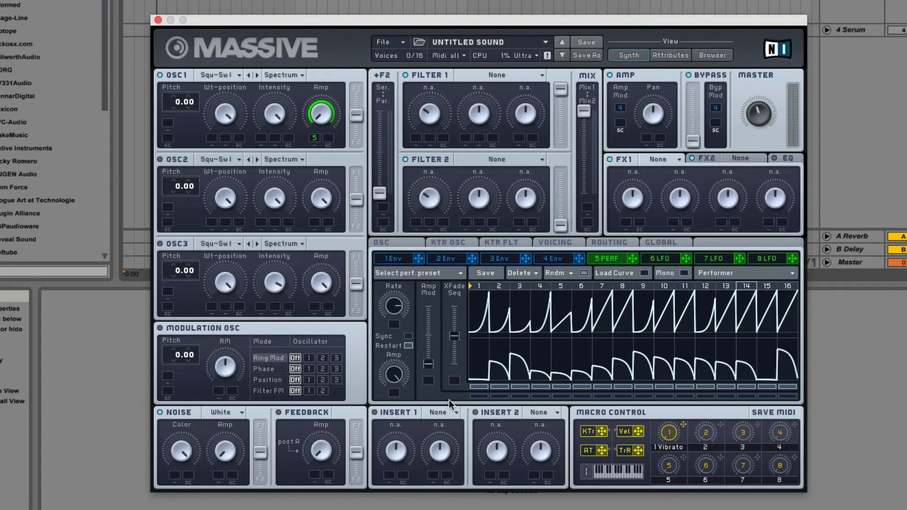
pyautogui.moveTo(436, 370)
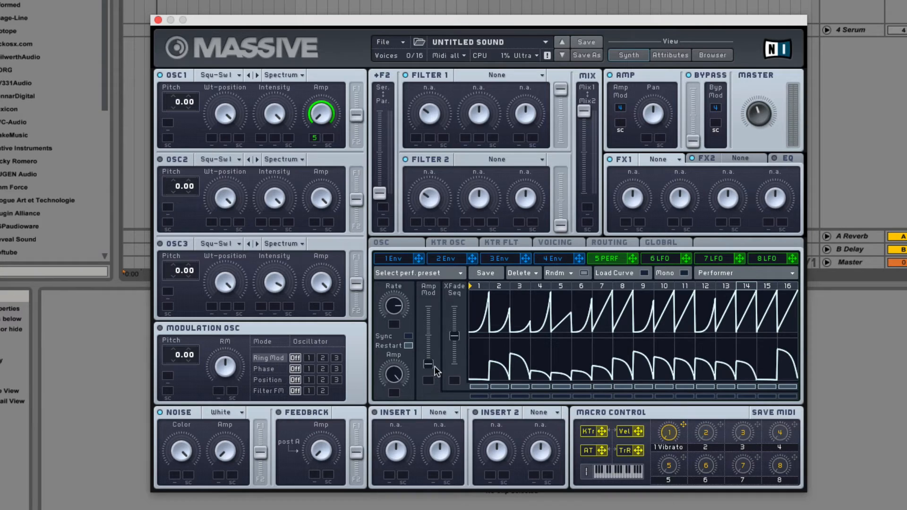
pyautogui.moveTo(473, 341)
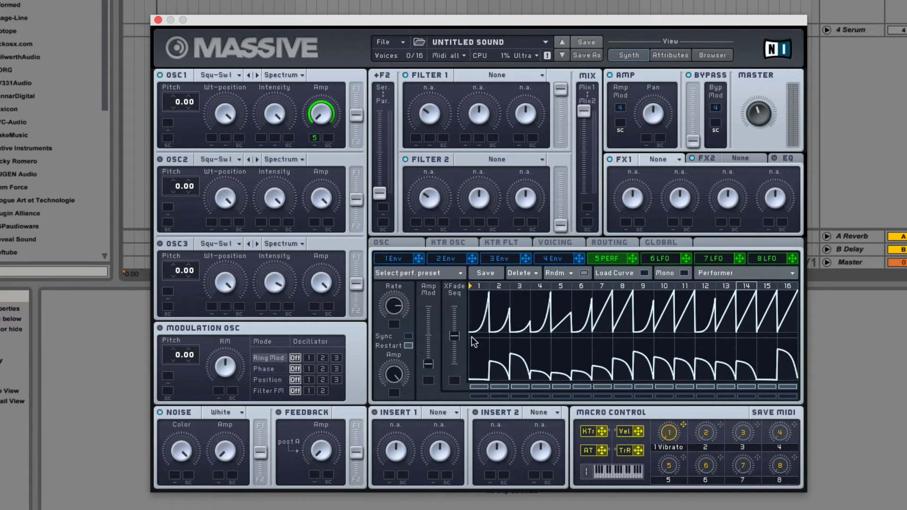
pyautogui.moveTo(466, 308)
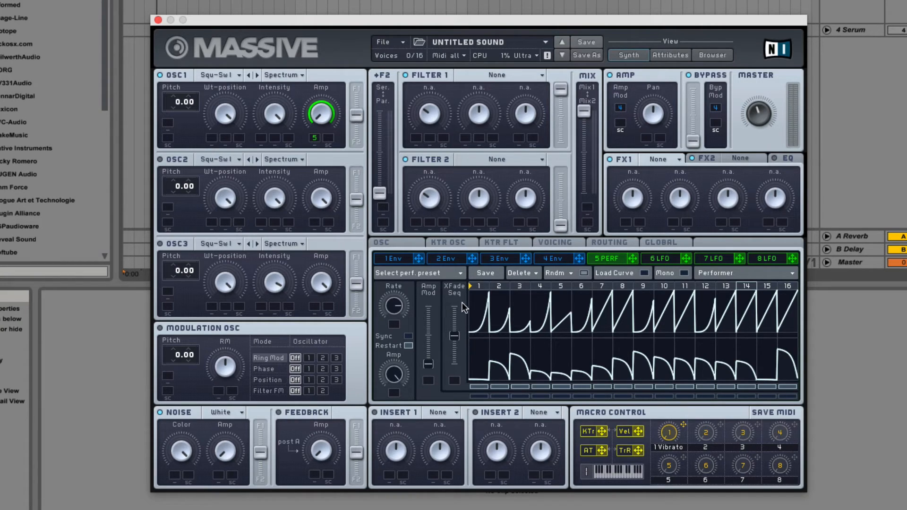
pyautogui.moveTo(523, 356)
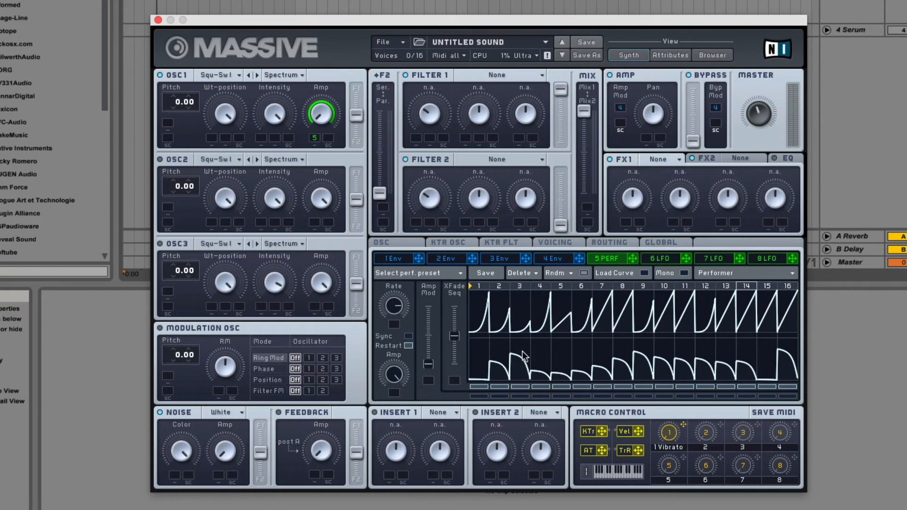
pyautogui.moveTo(506, 329)
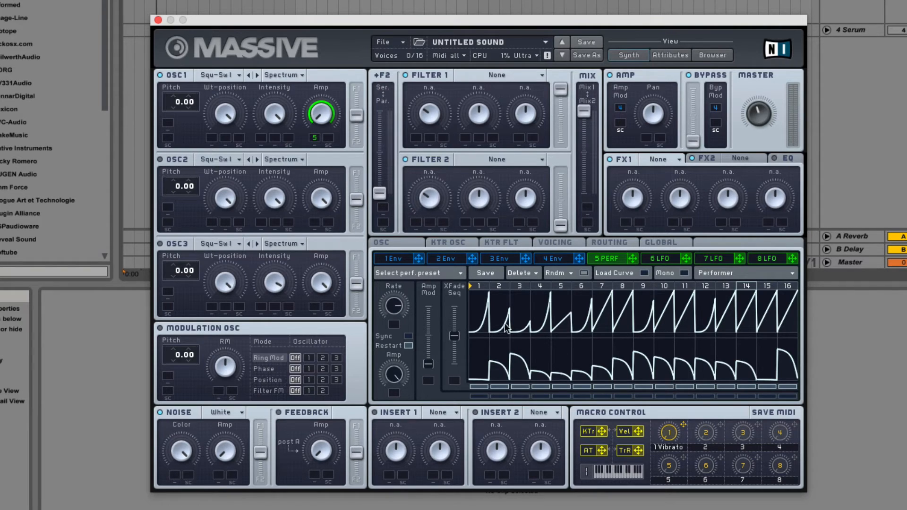
pyautogui.moveTo(422, 319)
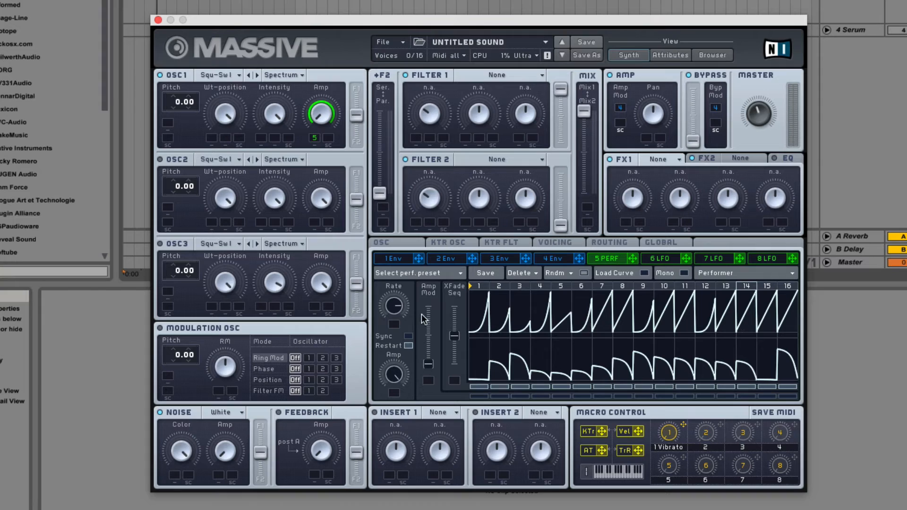
pyautogui.moveTo(590, 297)
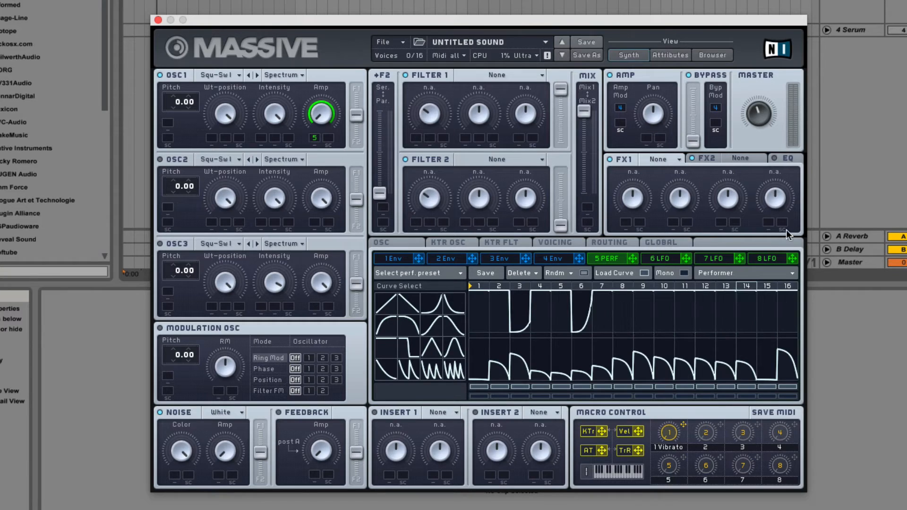
# Click in the 5 PERF panel, leaving both curve rows empty.
pyautogui.click(519, 272)
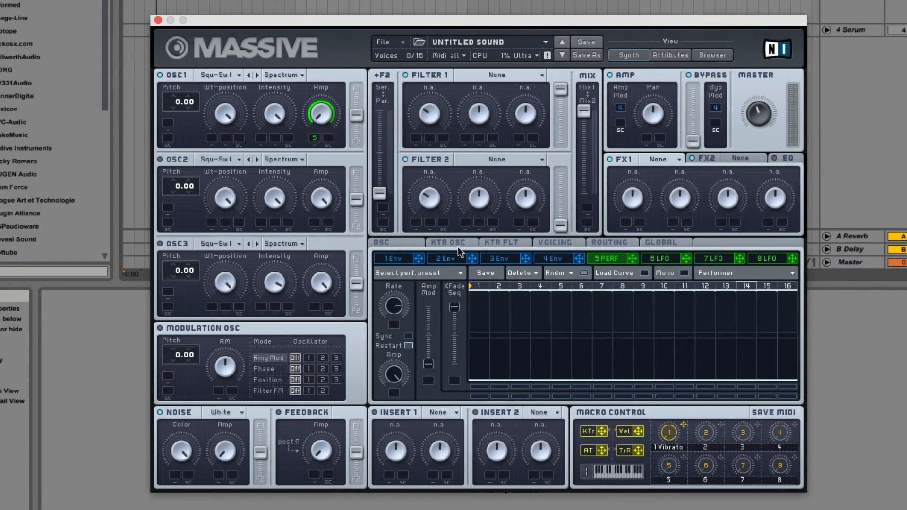
pyautogui.moveTo(558, 311)
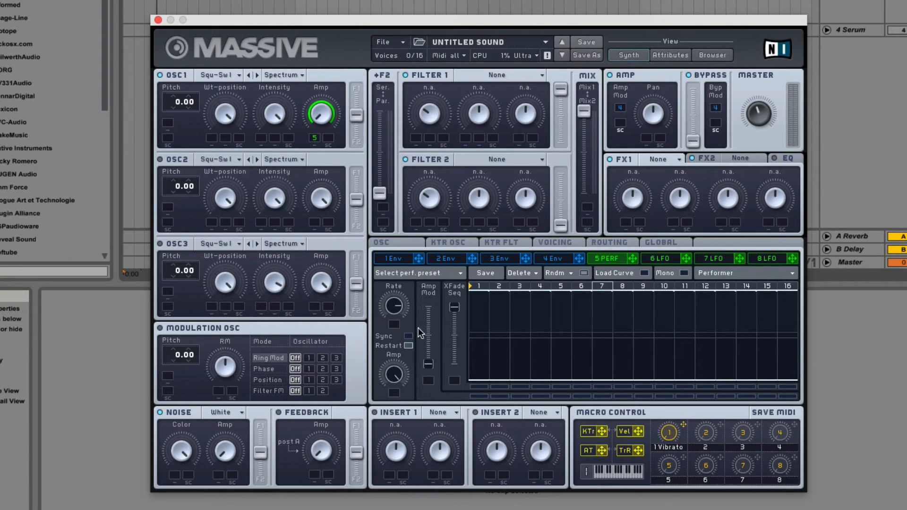
pyautogui.moveTo(437, 175)
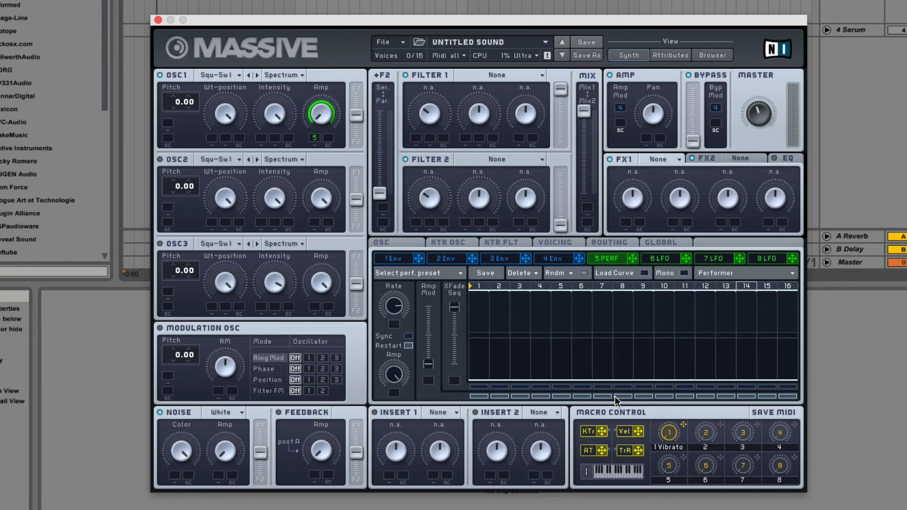
pyautogui.moveTo(490, 394)
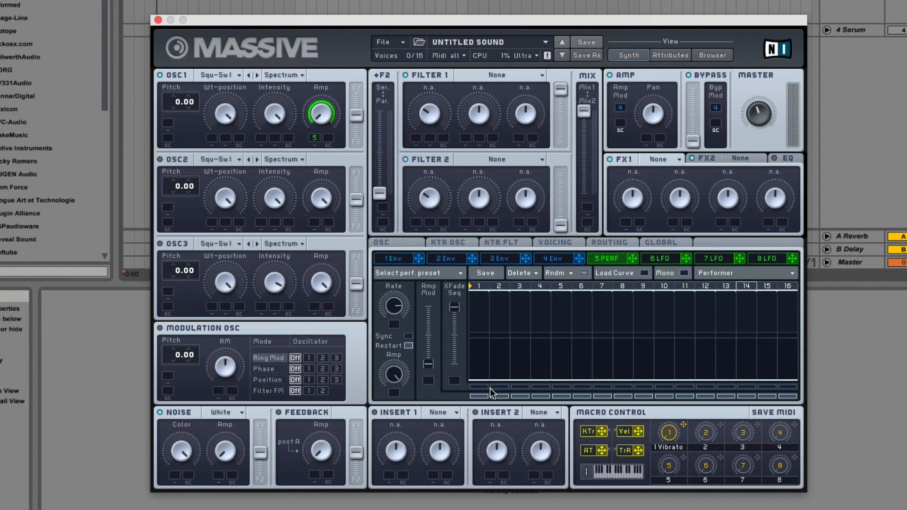
pyautogui.moveTo(494, 328)
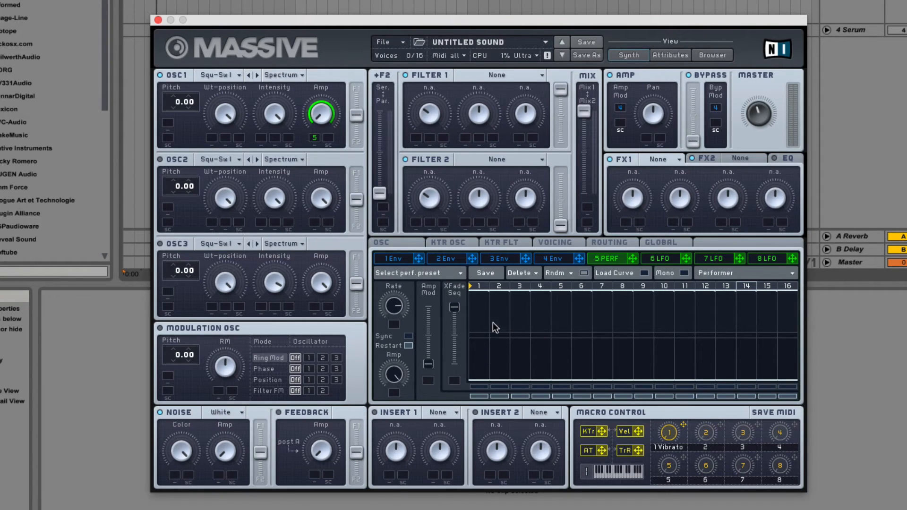
pyautogui.moveTo(593, 304)
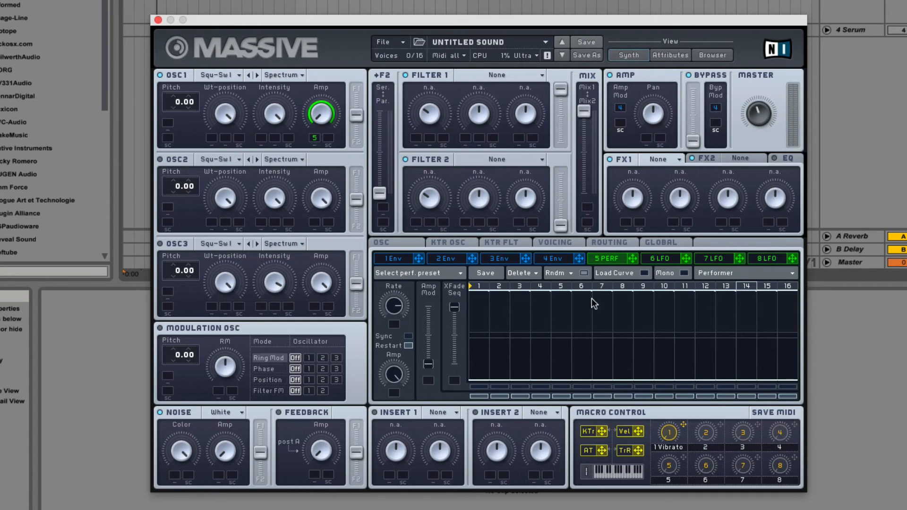
pyautogui.moveTo(410, 392)
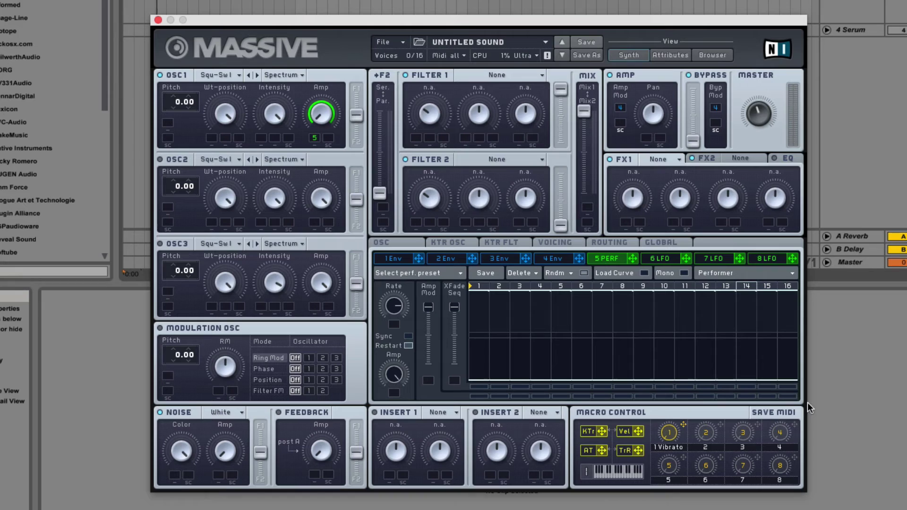
pyautogui.moveTo(469, 372)
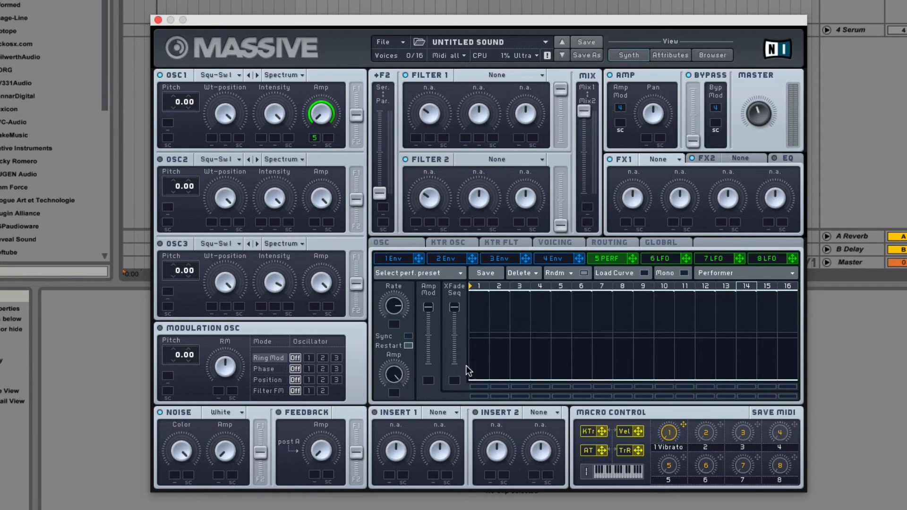
pyautogui.moveTo(469, 374)
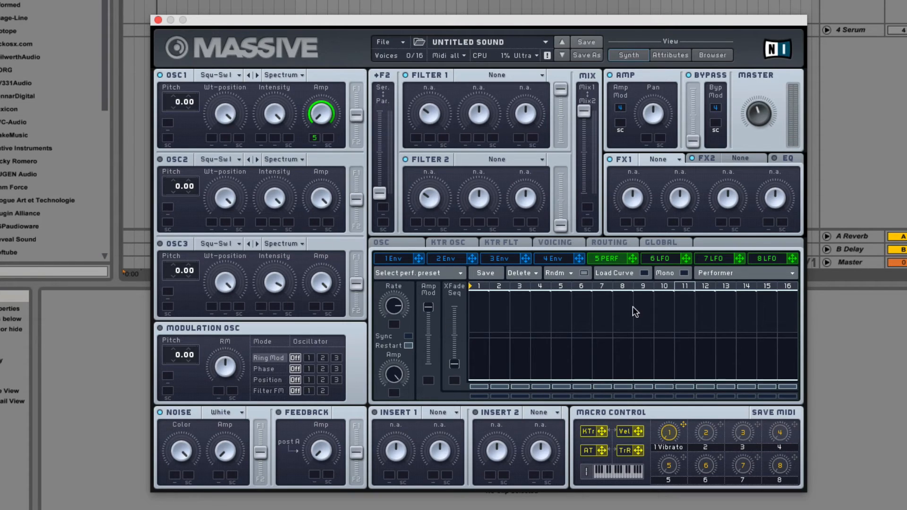
pyautogui.moveTo(469, 352)
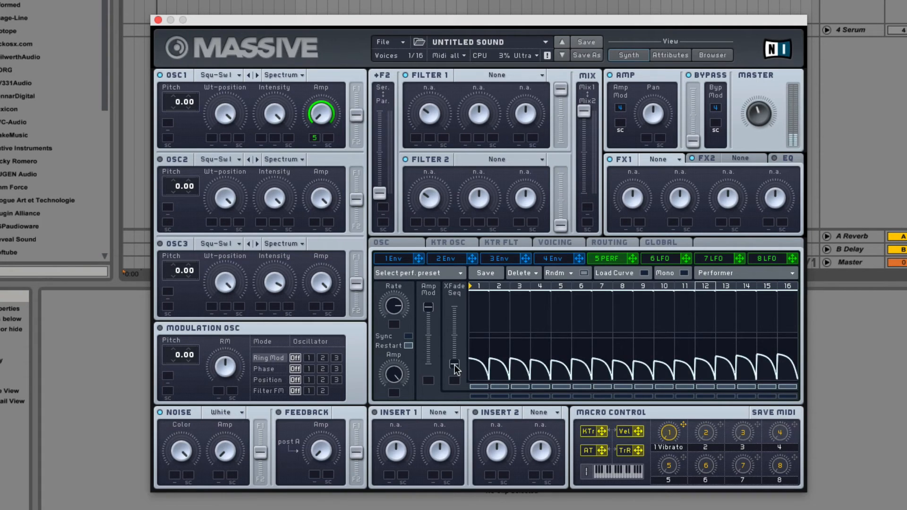
pyautogui.moveTo(466, 238)
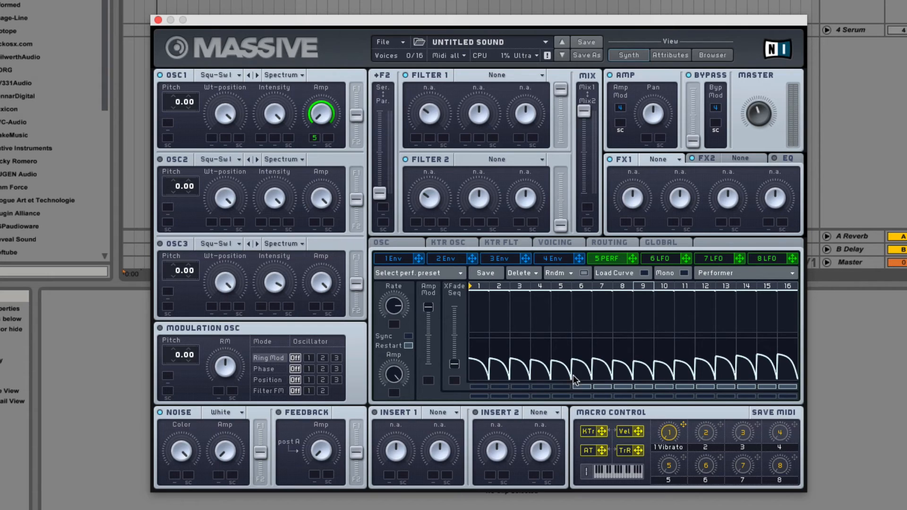
pyautogui.moveTo(489, 398)
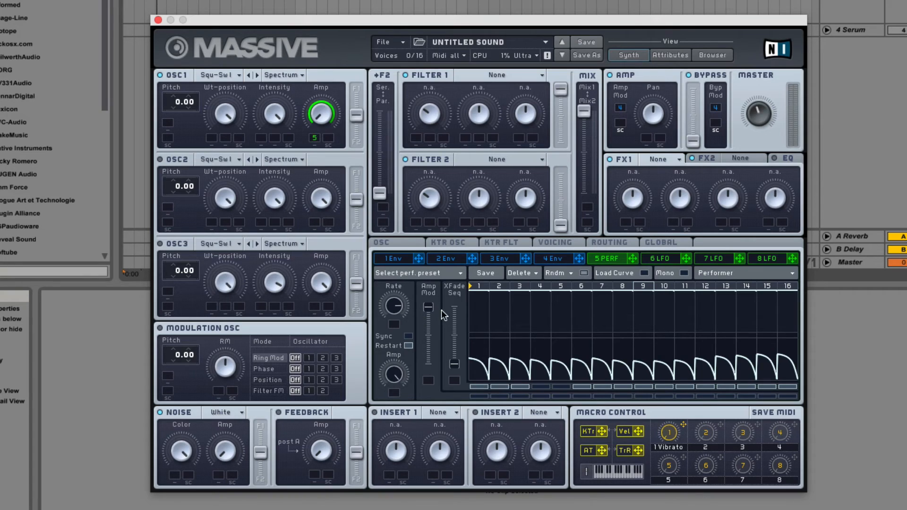
pyautogui.moveTo(495, 384)
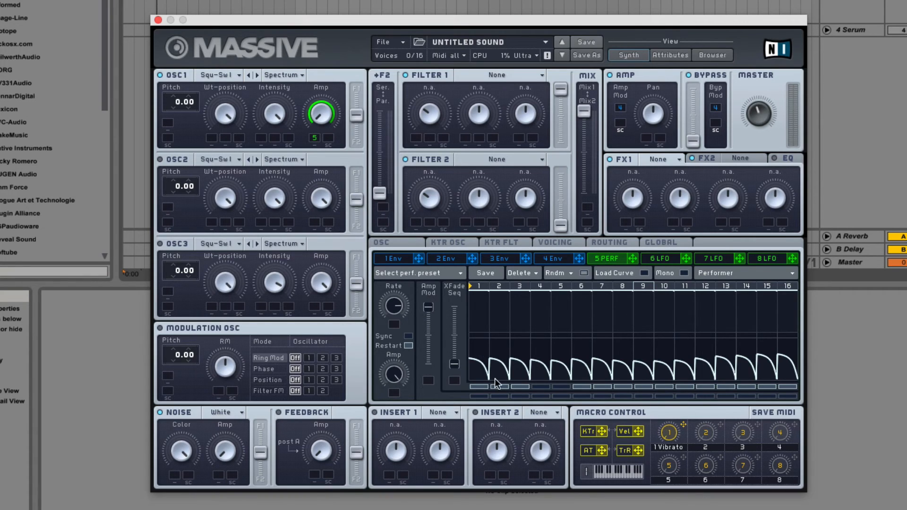
pyautogui.moveTo(511, 382)
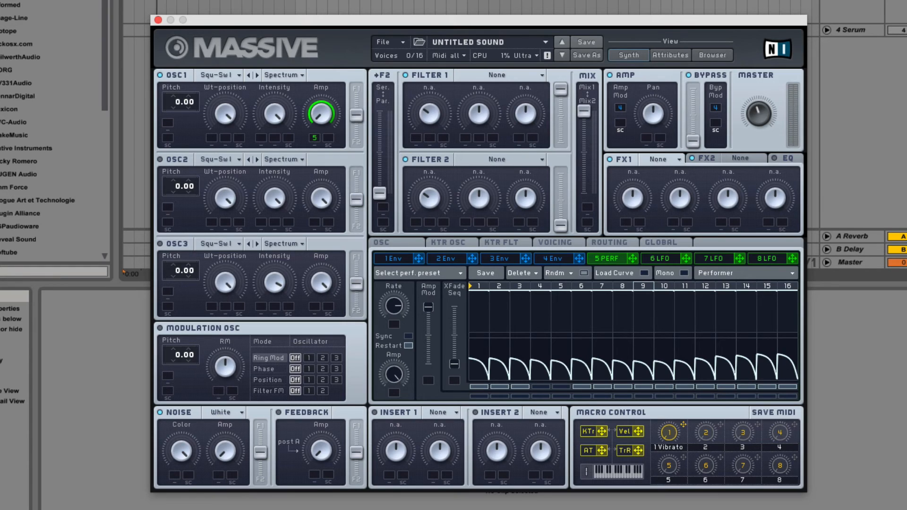
pyautogui.moveTo(713, 301)
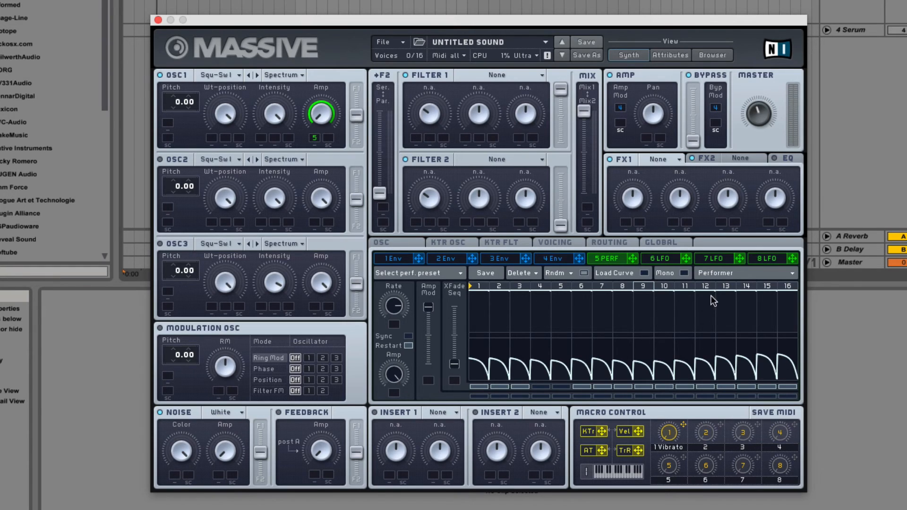
# Change slot 5's modulator type from Performer to Stepper.
pyautogui.click(746, 273)
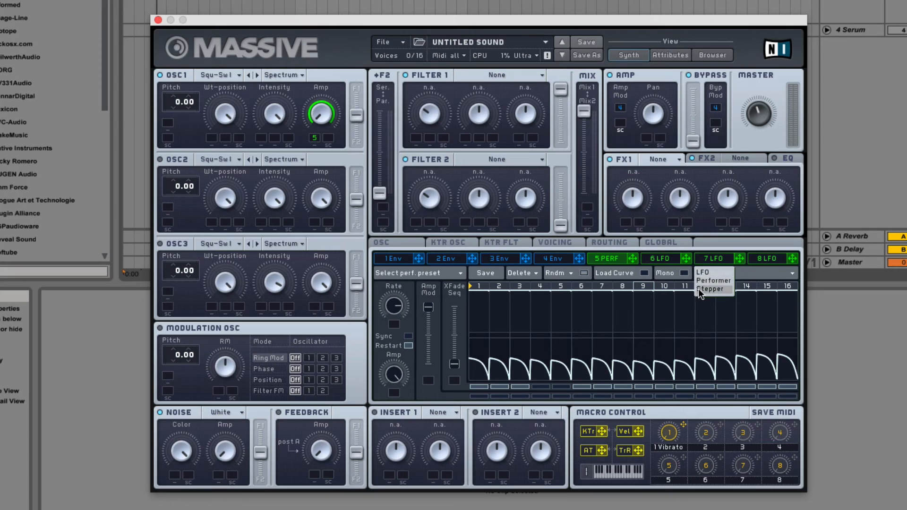
pyautogui.click(712, 290)
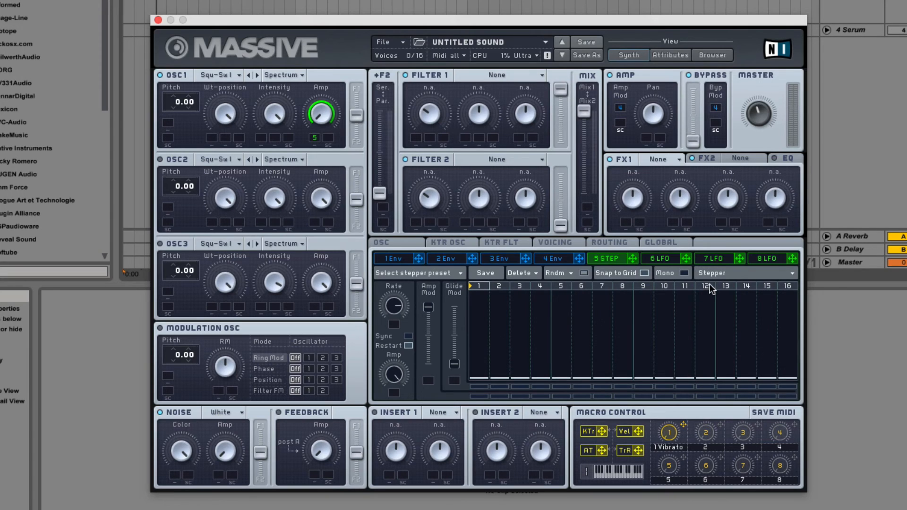
pyautogui.moveTo(704, 299)
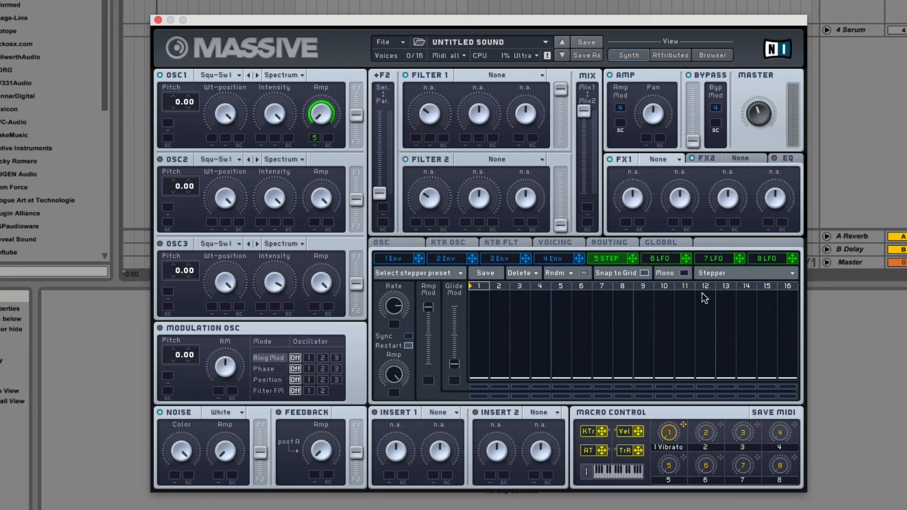
pyautogui.moveTo(748, 301)
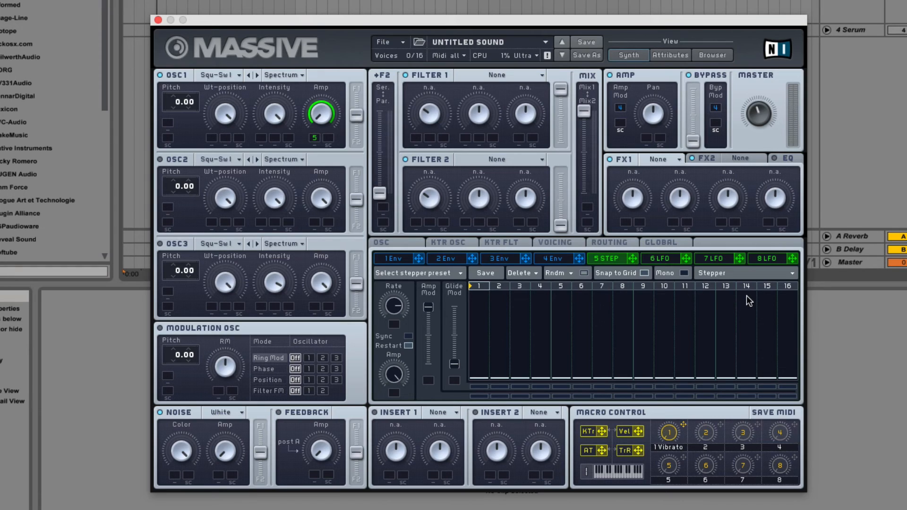
pyautogui.moveTo(742, 298)
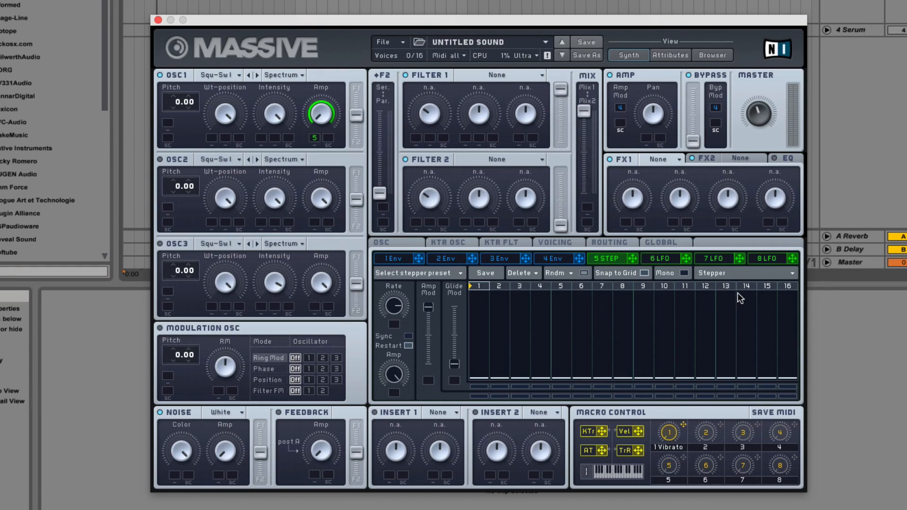
pyautogui.moveTo(720, 300)
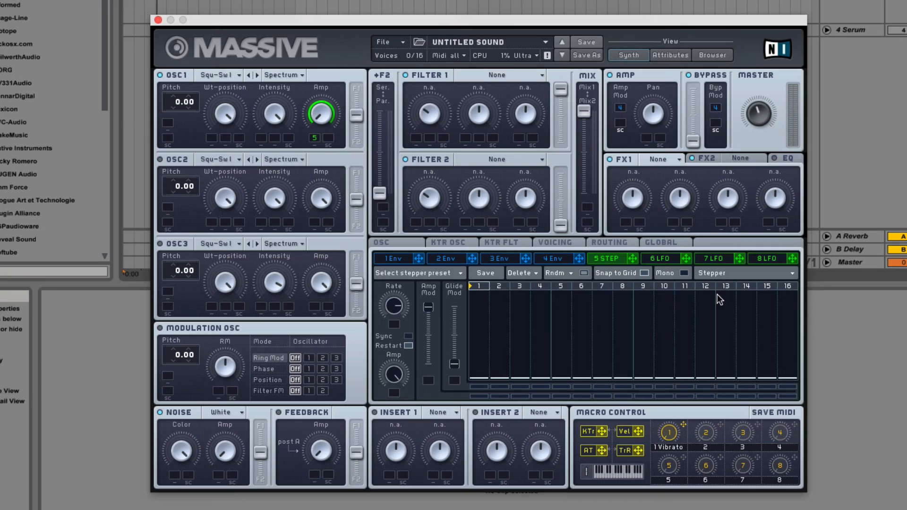
# Choose Randomize levels from the Stepper's Rndm menu.
pyautogui.click(557, 272)
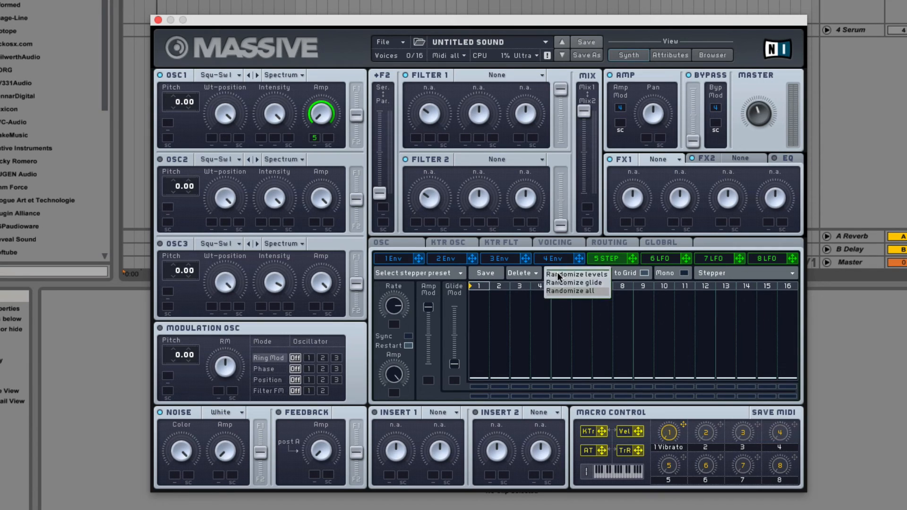
pyautogui.click(576, 274)
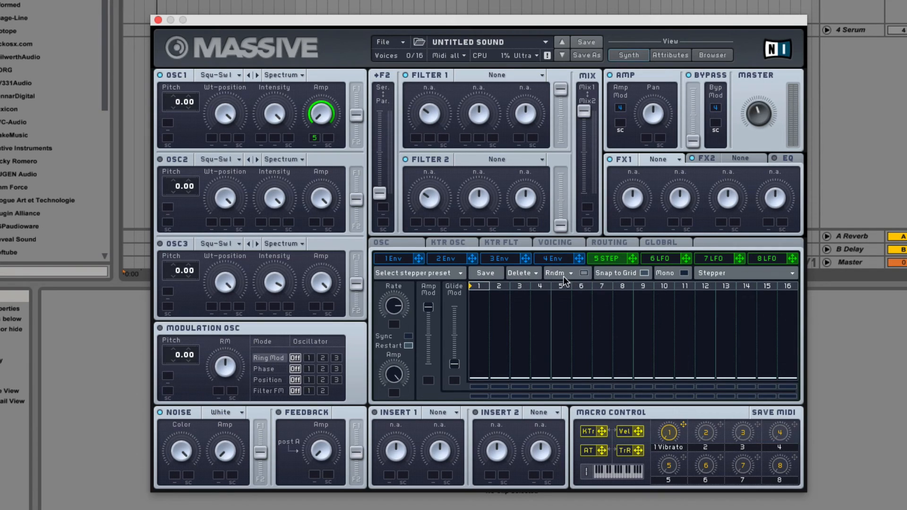
pyautogui.moveTo(676, 279)
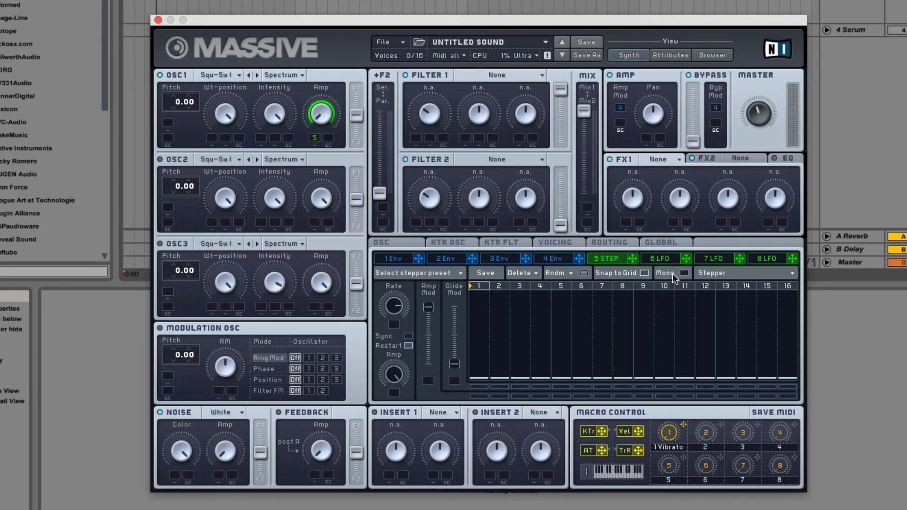
pyautogui.moveTo(670, 280)
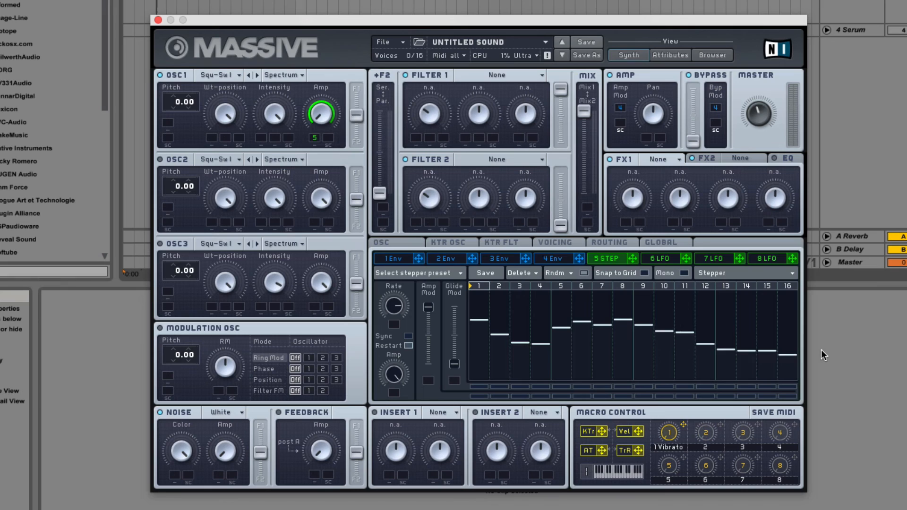
pyautogui.moveTo(423, 365)
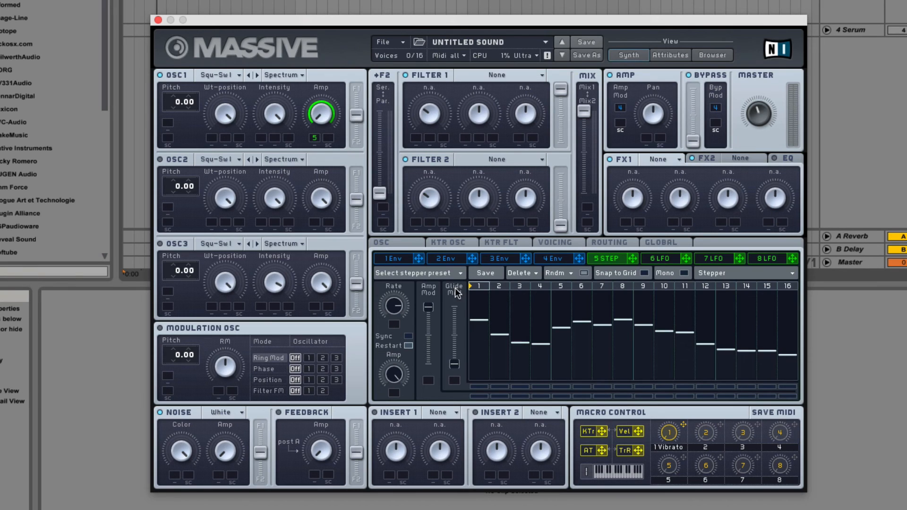
pyautogui.moveTo(445, 378)
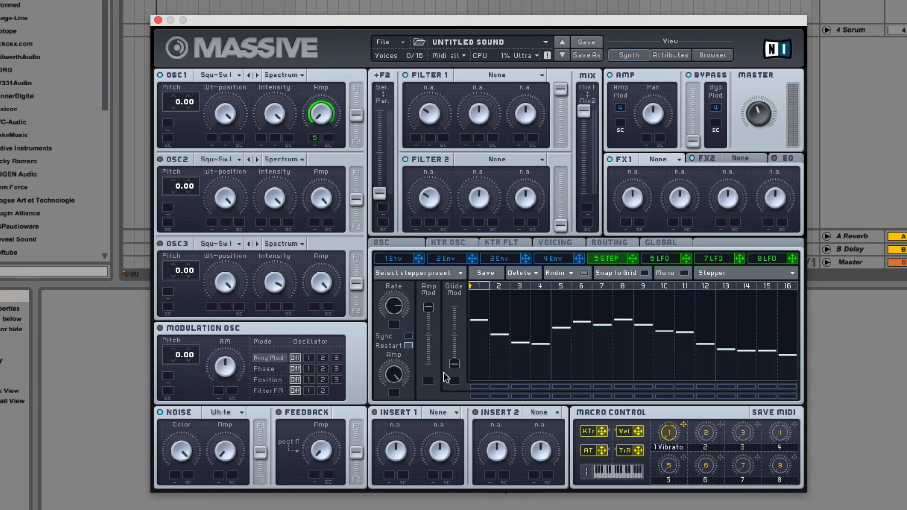
pyautogui.moveTo(450, 296)
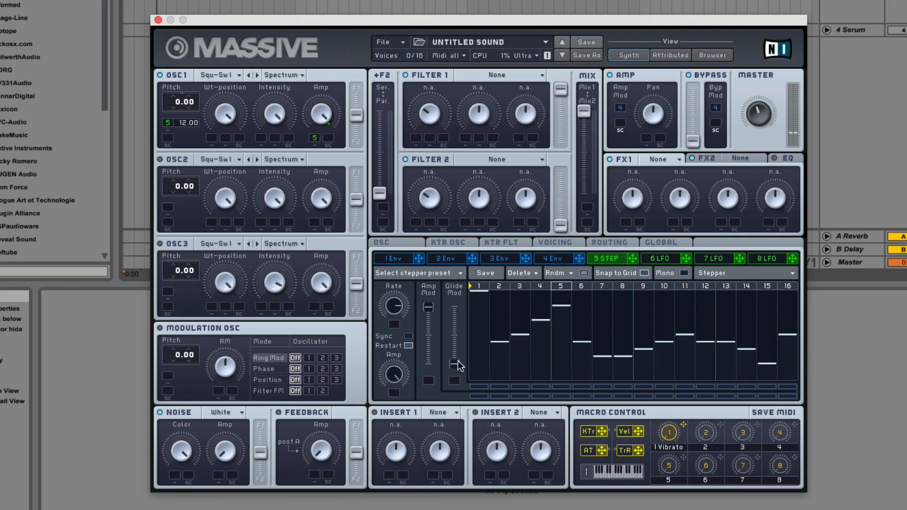
pyautogui.moveTo(418, 379)
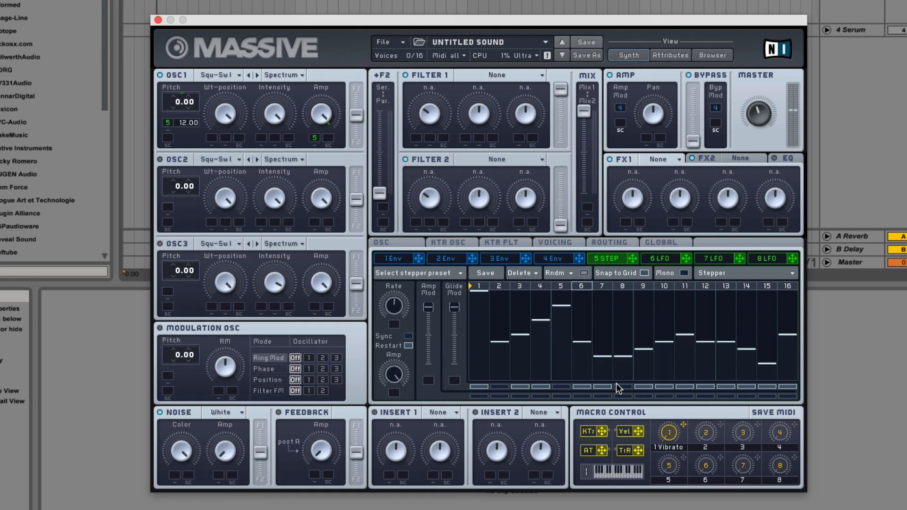
pyautogui.moveTo(640, 363)
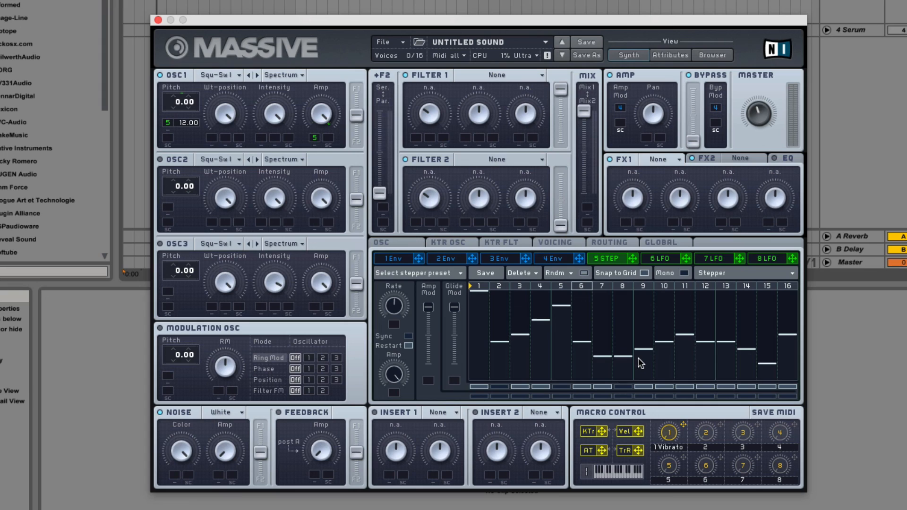